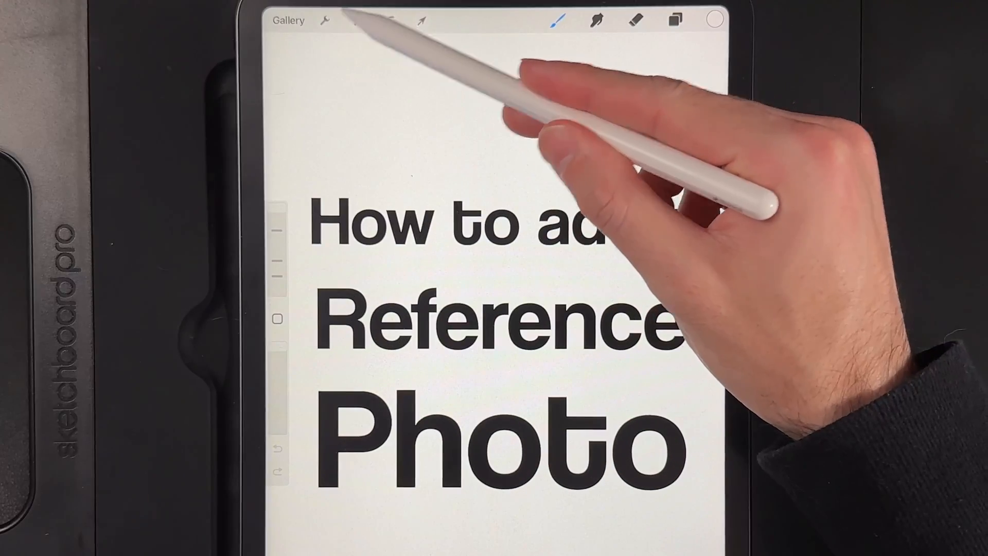
Step: Show the Actions menu's Canvas options, where Reference is still off
{"action": "left_click", "coordinate": [324, 20]}
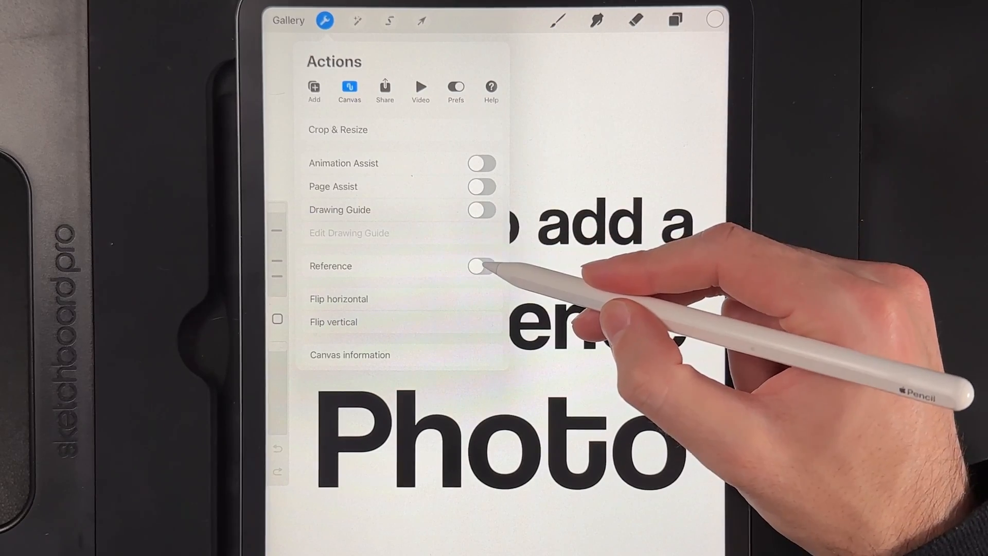
Step: Switch on the Reference window mirroring the canvas, then show the layers list with Layer 1 active
{"action": "left_click", "coordinate": [482, 265]}
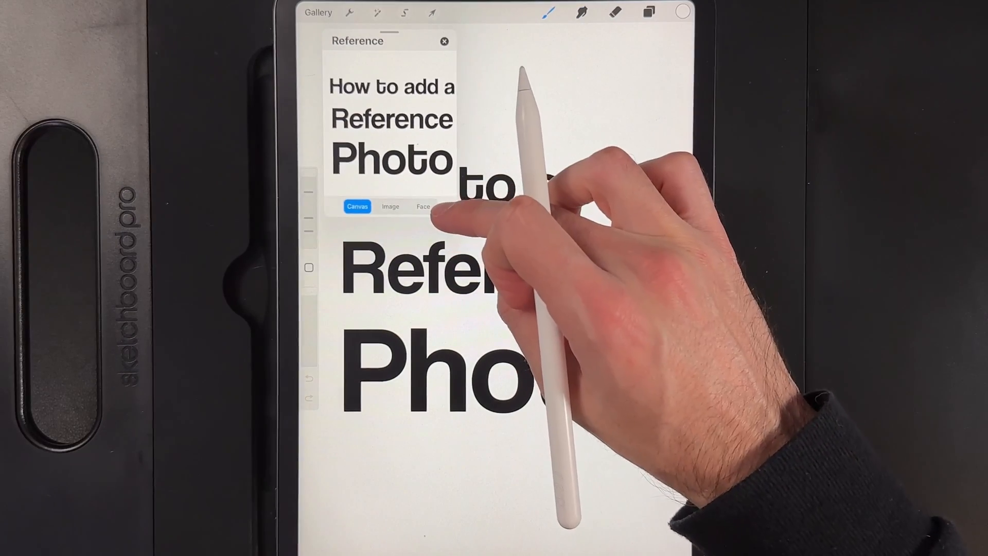
{"action": "left_click", "coordinate": [648, 12]}
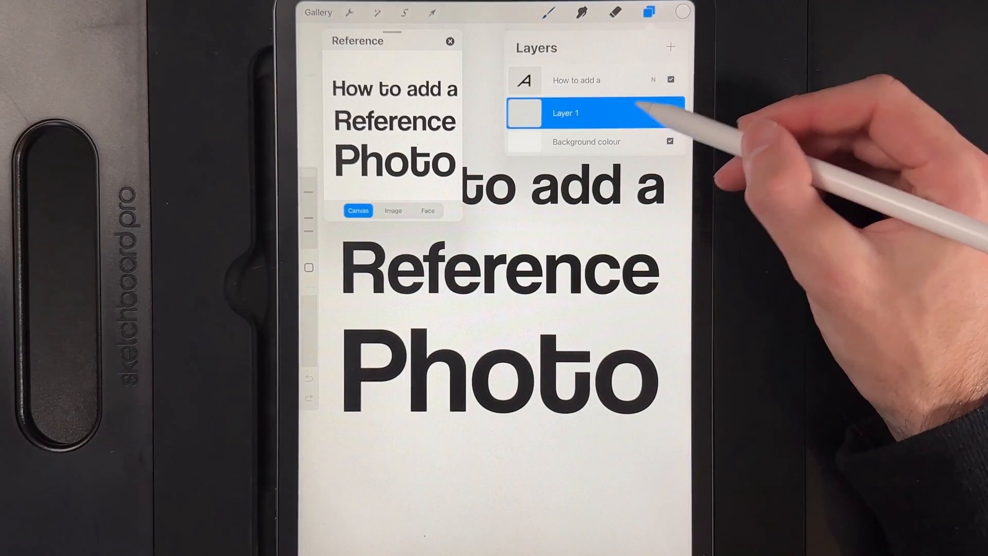
Step: Dismiss the layers list and switch the Reference window from Canvas to Image mode
{"action": "left_click", "coordinate": [682, 11]}
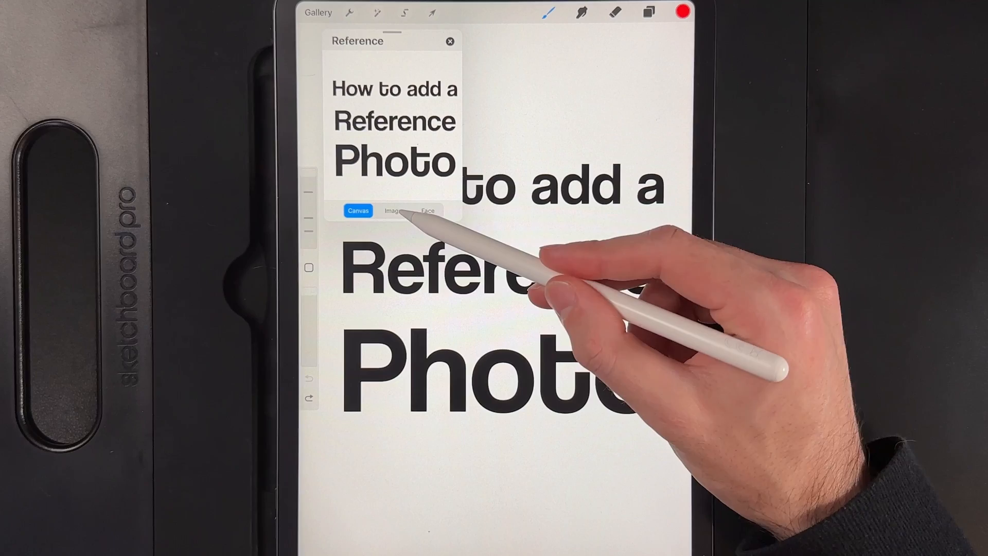
{"action": "left_click", "coordinate": [393, 210]}
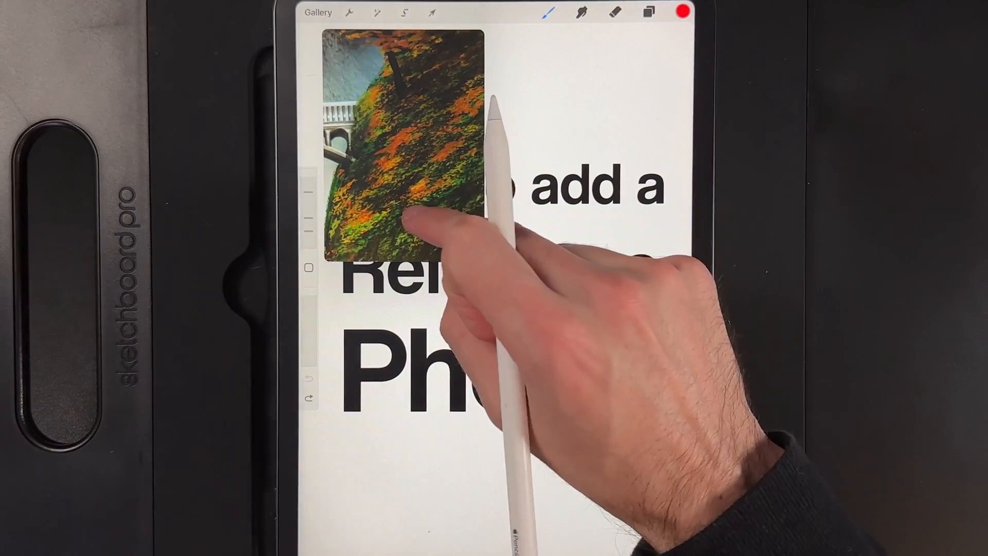
Step: Fit the imported waterfall-and-bridge photo fully inside the Reference window
{"action": "left_click", "coordinate": [433, 196]}
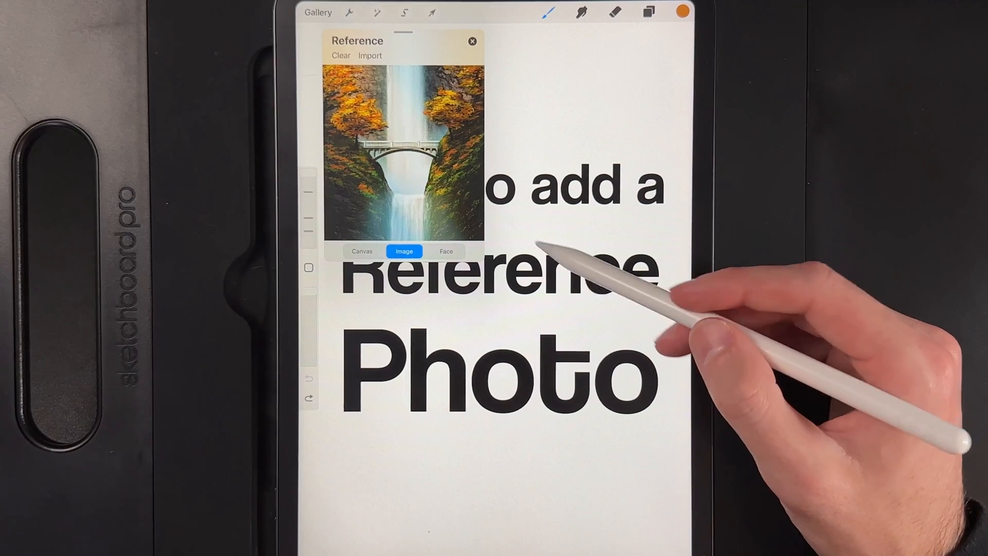
{"action": "left_click", "coordinate": [445, 250]}
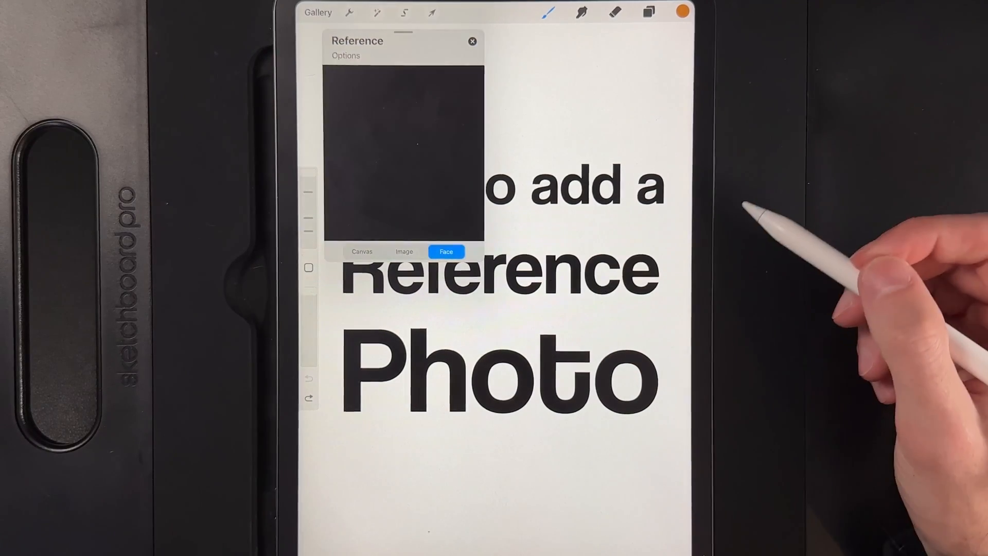
{"action": "left_click", "coordinate": [446, 252]}
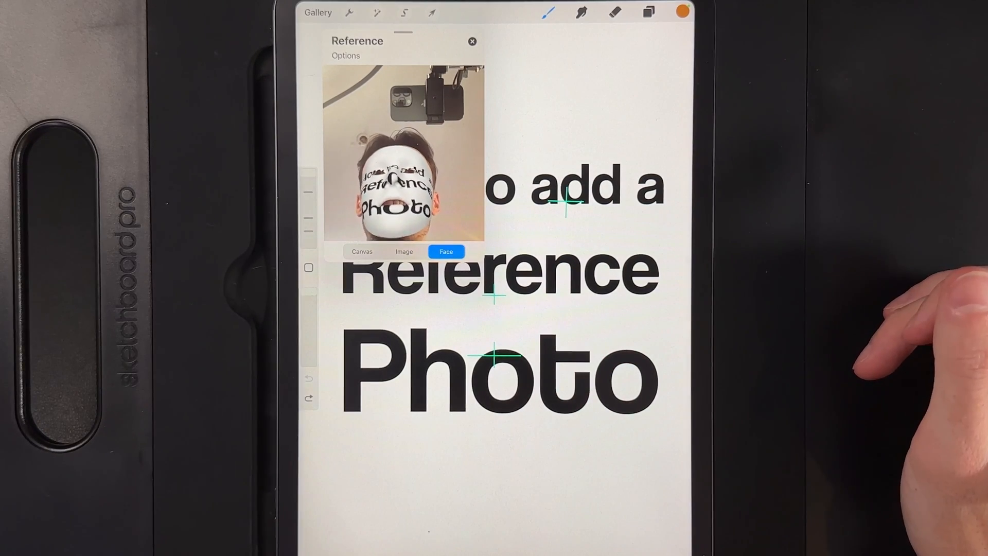
{"action": "left_click", "coordinate": [404, 251]}
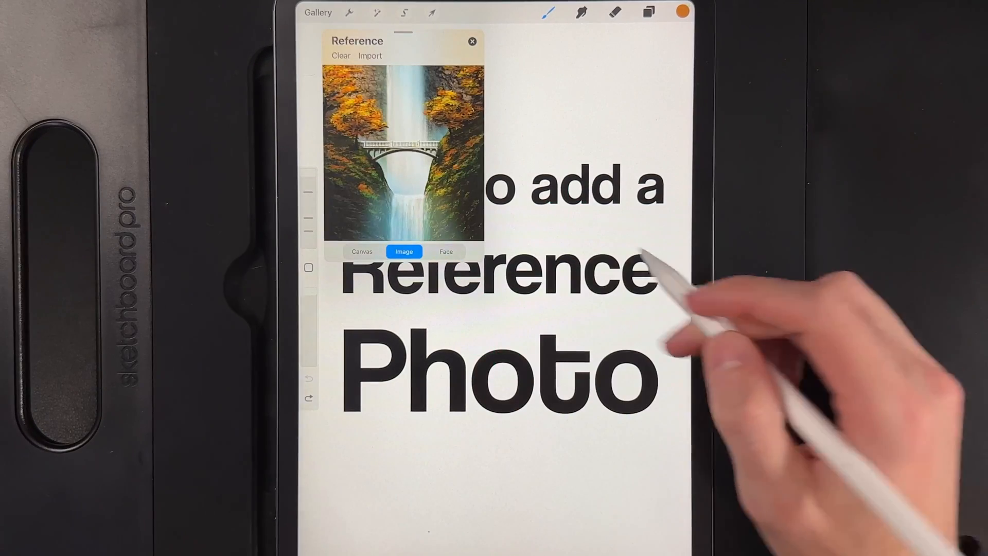